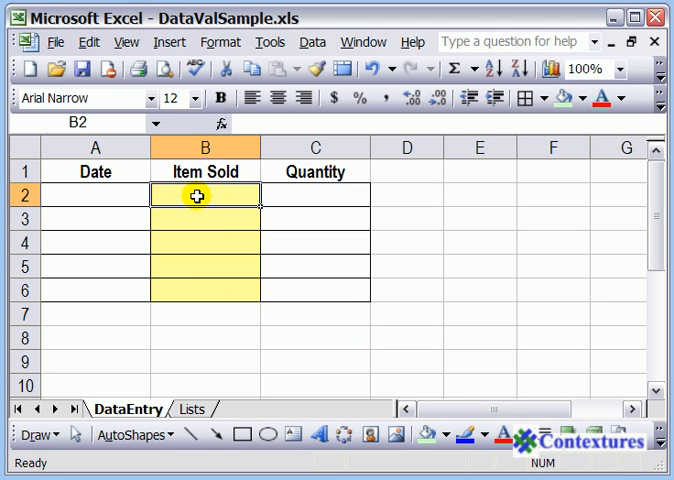
mouse_move(200, 288)
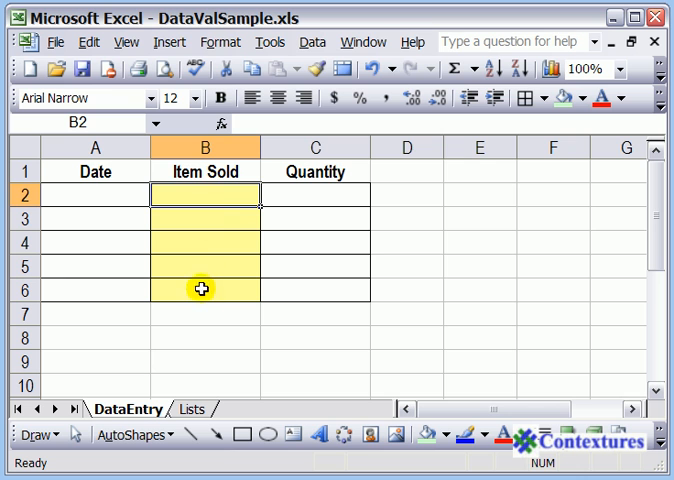
mouse_move(210, 268)
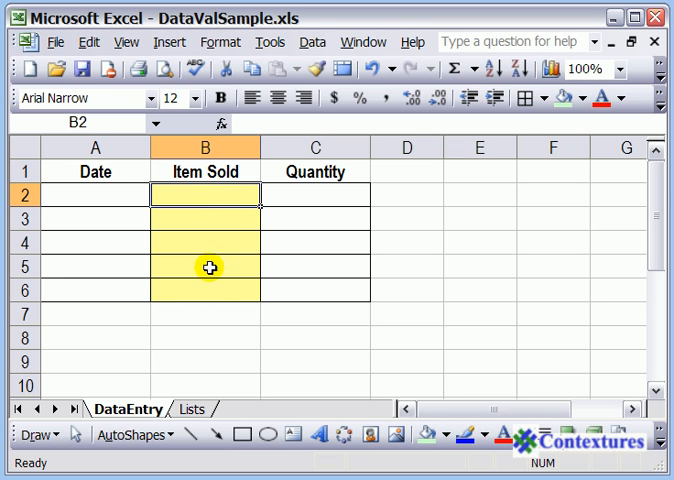
mouse_move(210, 198)
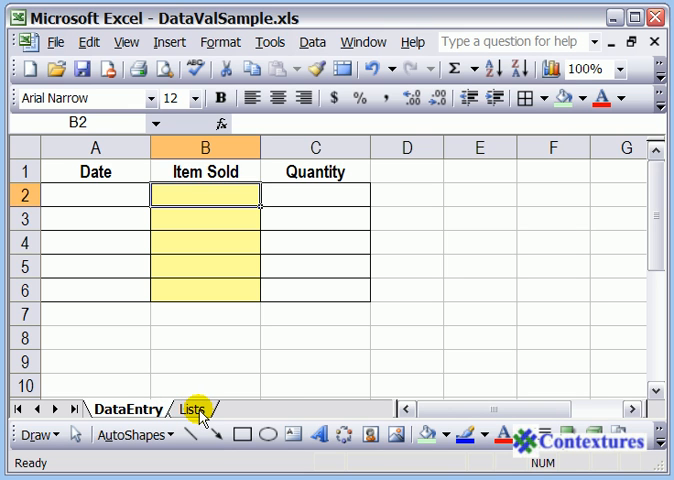
Name the fruit cells B2:B6 on the Lists sheet FruitList via the Name Box
click(184, 408)
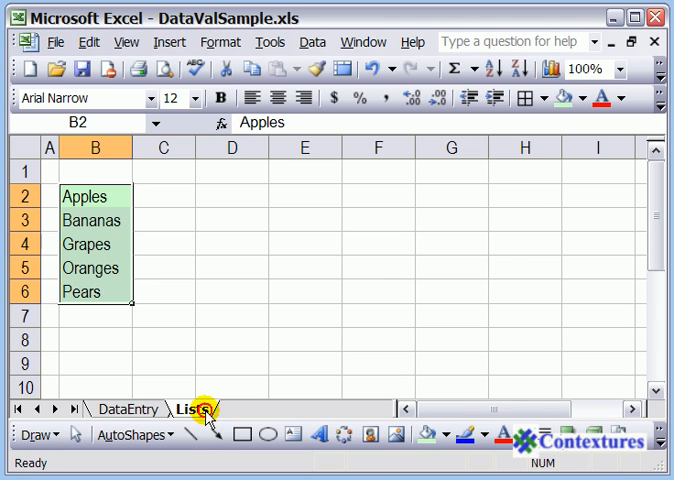
drag(94, 196, 94, 244)
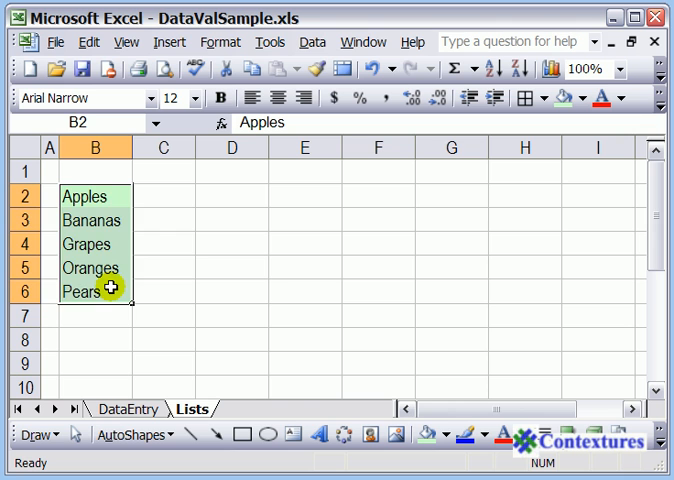
drag(92, 196, 92, 292)
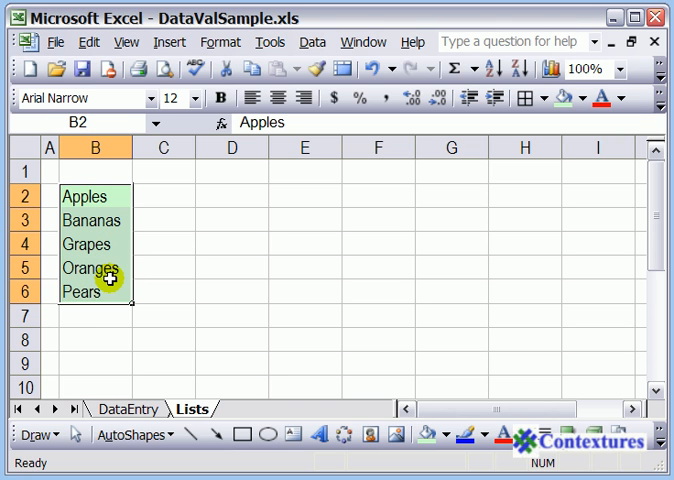
mouse_move(104, 136)
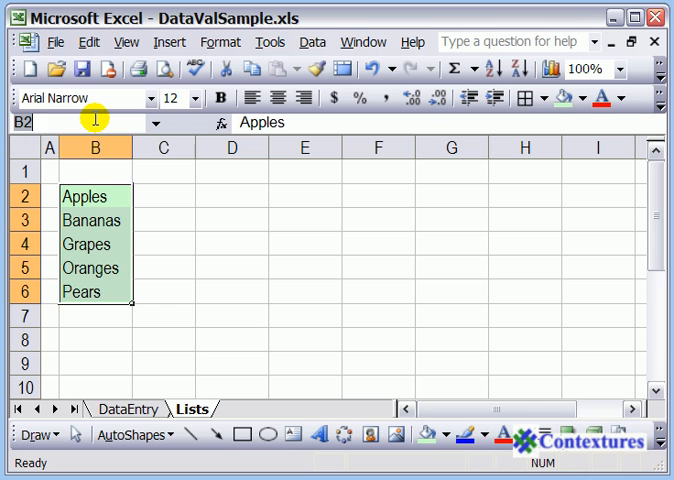
text(Fruit)
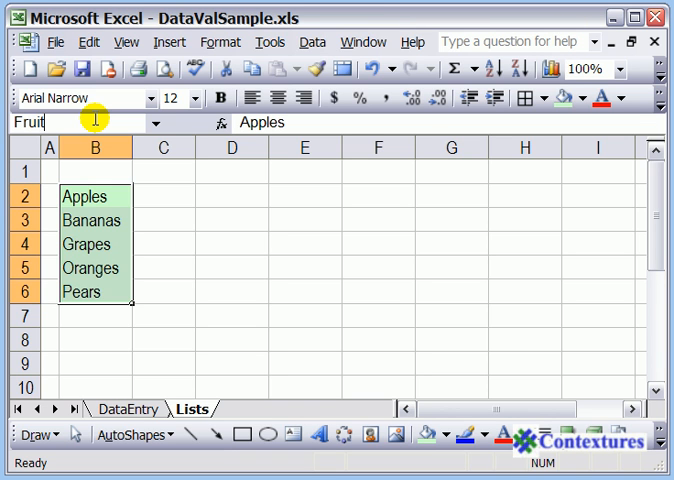
text(List)
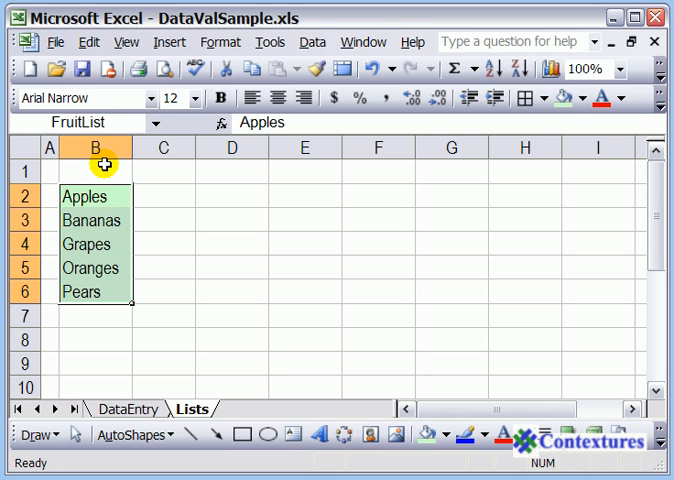
mouse_move(116, 122)
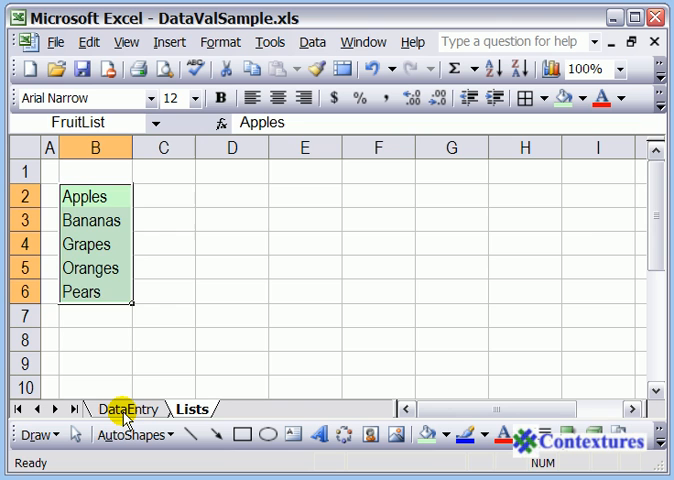
Return to DataEntry and bring up Data > Validation for the Item Sold cells B2:B6
click(128, 408)
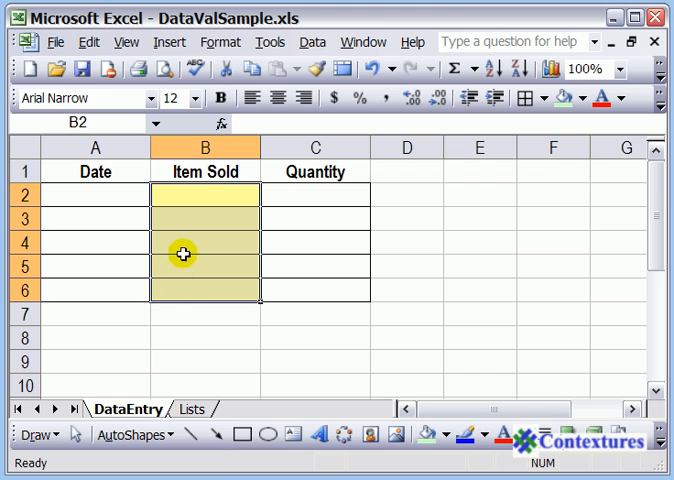
mouse_move(312, 42)
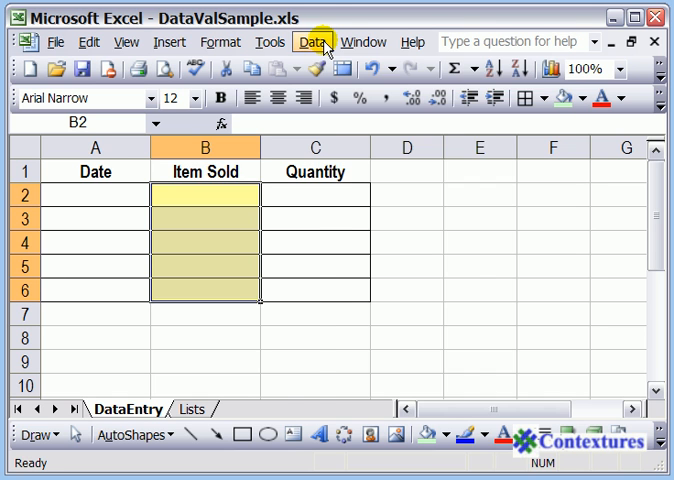
click(312, 42)
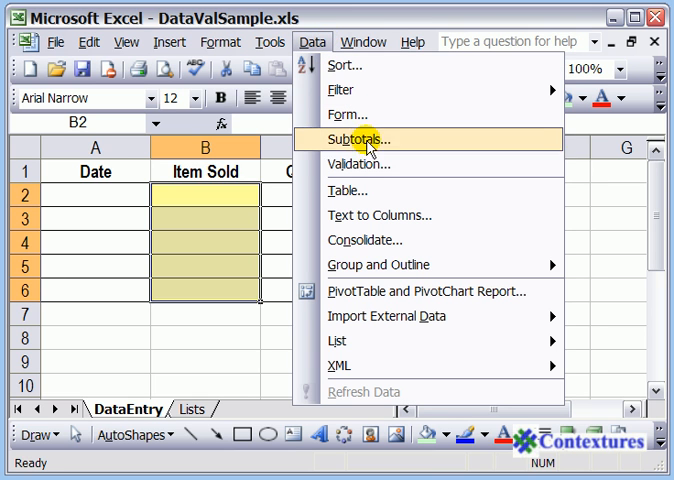
mouse_move(362, 164)
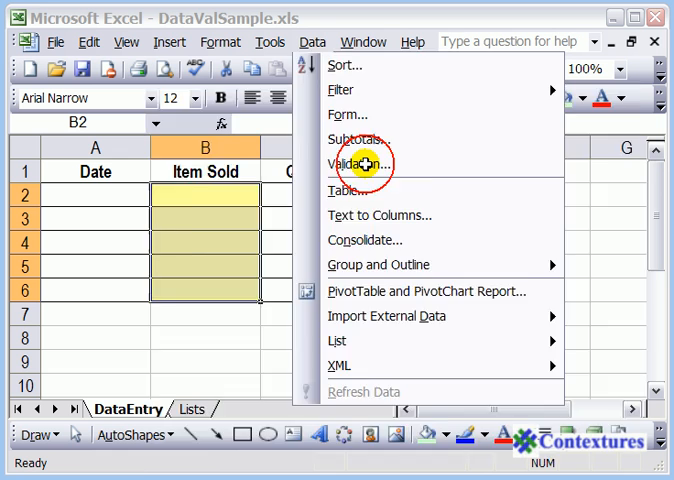
click(360, 164)
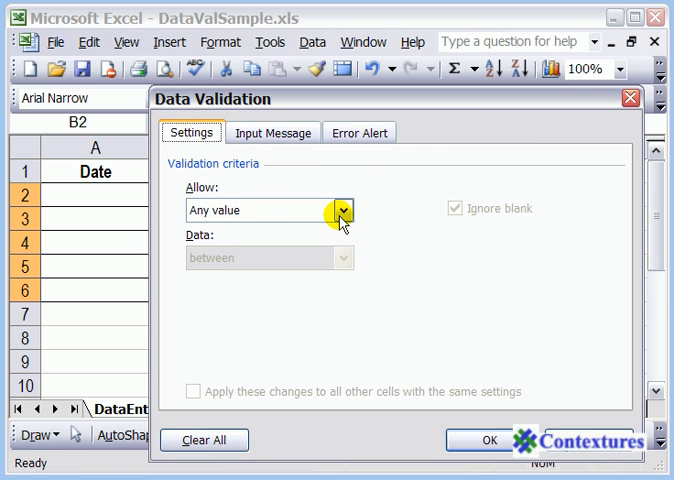
Allow only a List sourced from =FruitList and apply the validation to the cells
click(342, 210)
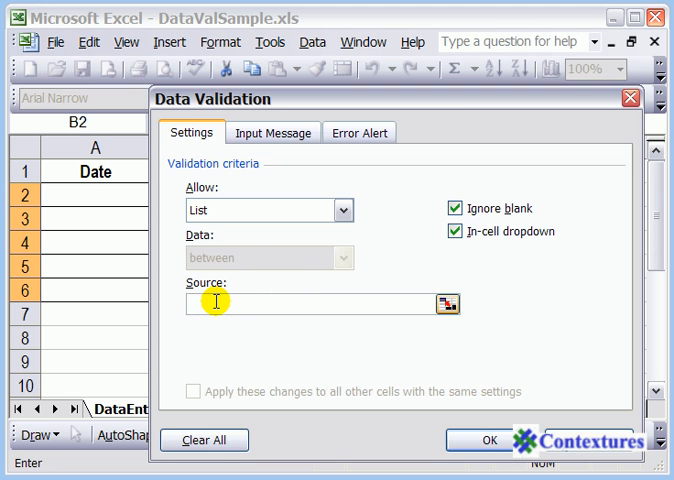
text(=)
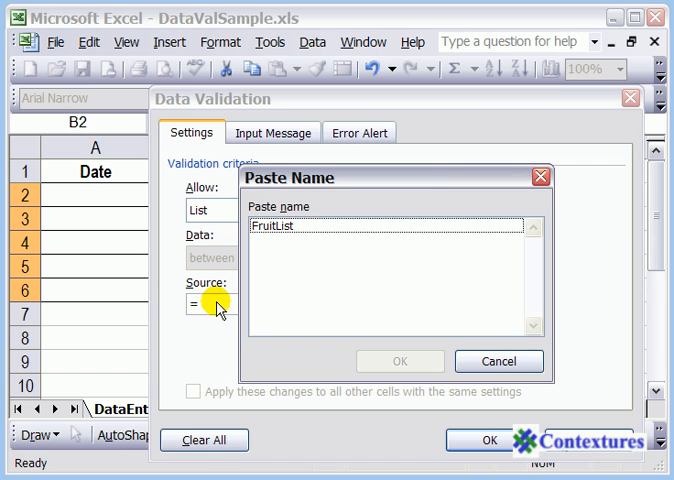
mouse_move(292, 180)
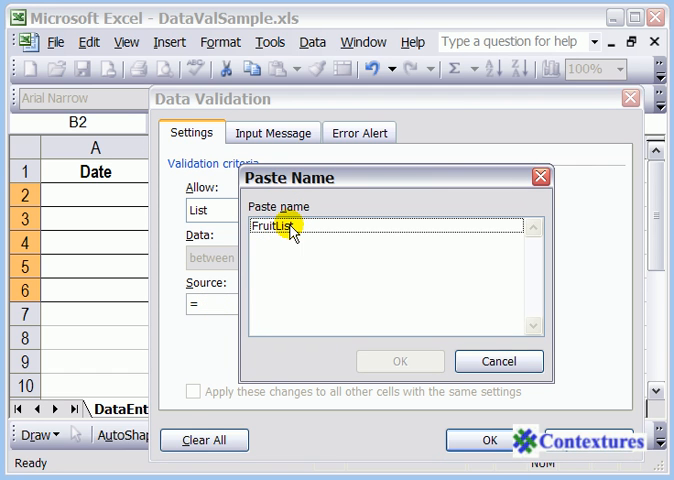
click(280, 226)
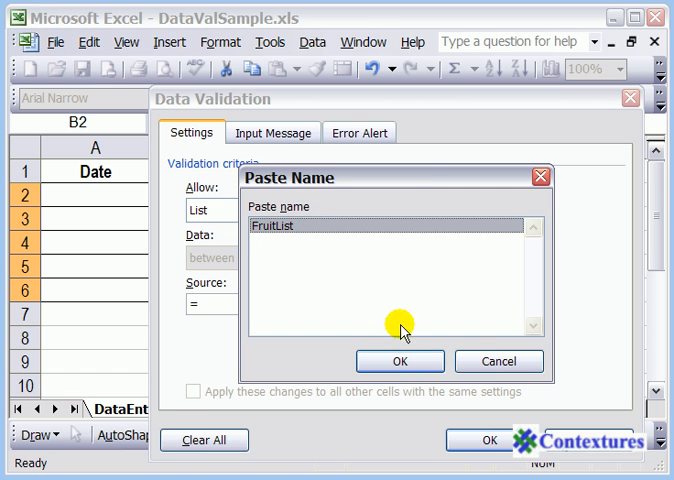
click(398, 360)
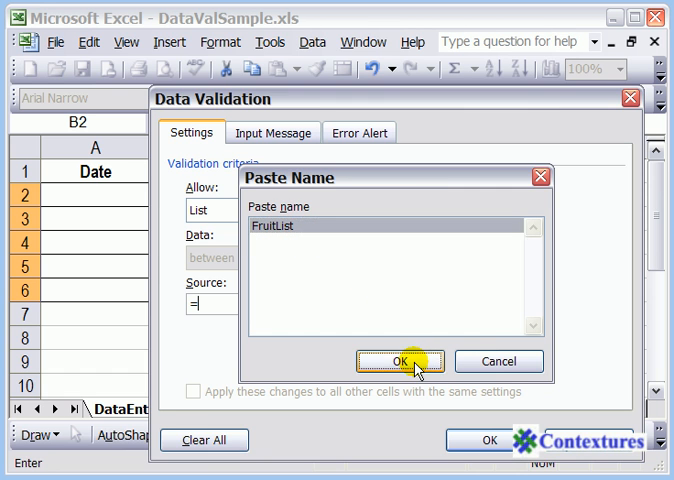
click(400, 360)
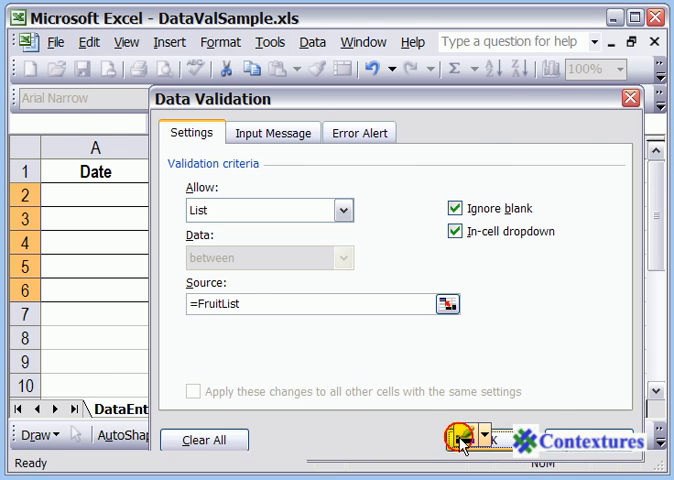
click(460, 442)
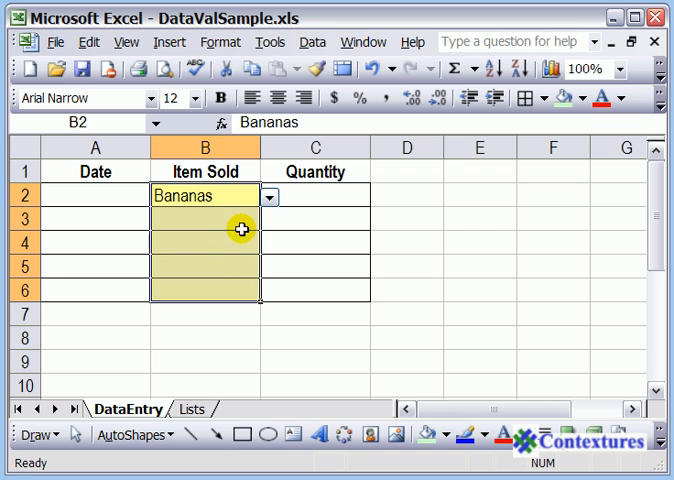
Move to the second Item Sold cell B3 to view its fruit drop-down
click(276, 218)
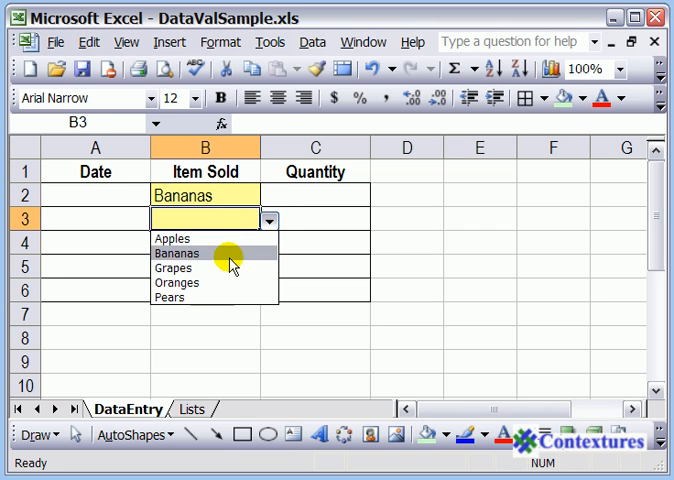